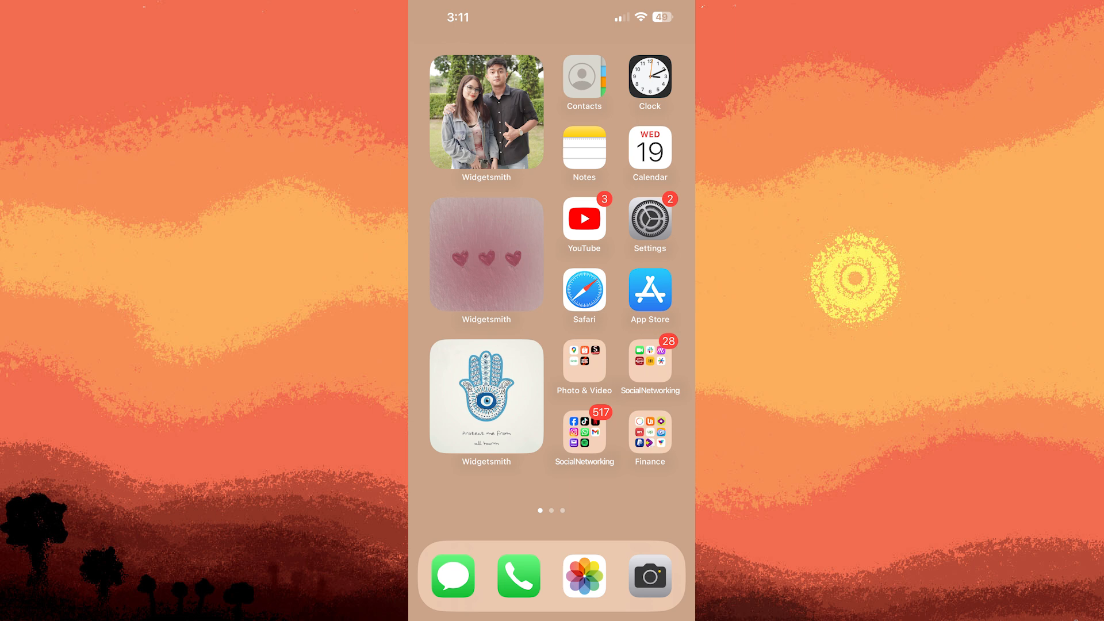
{"action": "mouse_move", "coordinate": [641, 222]}
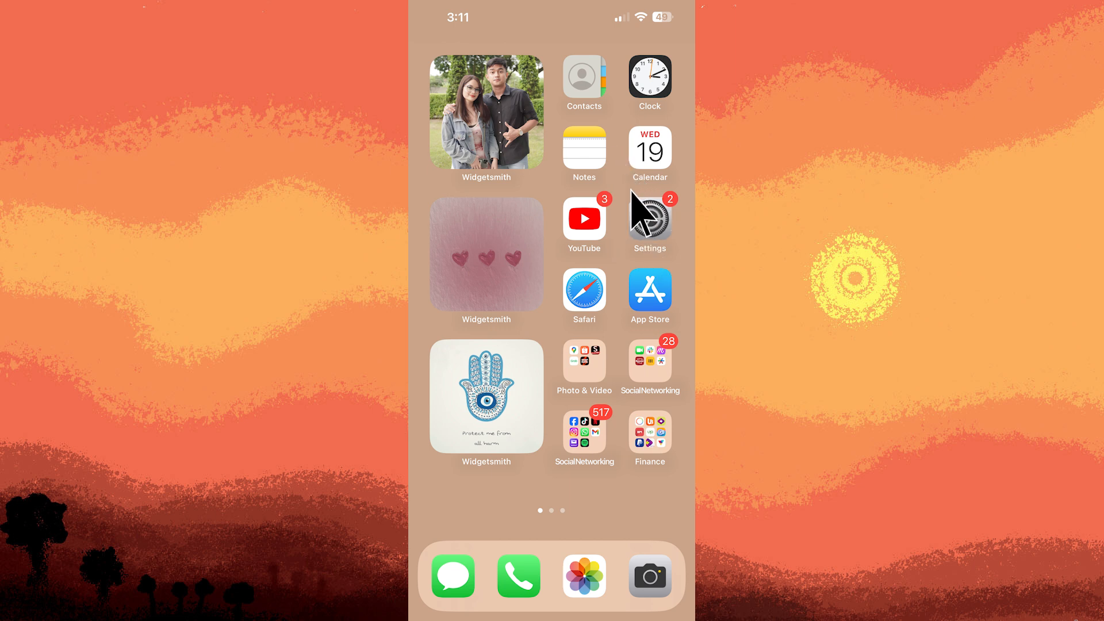
Launch the Settings app from the Home Screen
{"action": "left_click", "coordinate": [647, 221]}
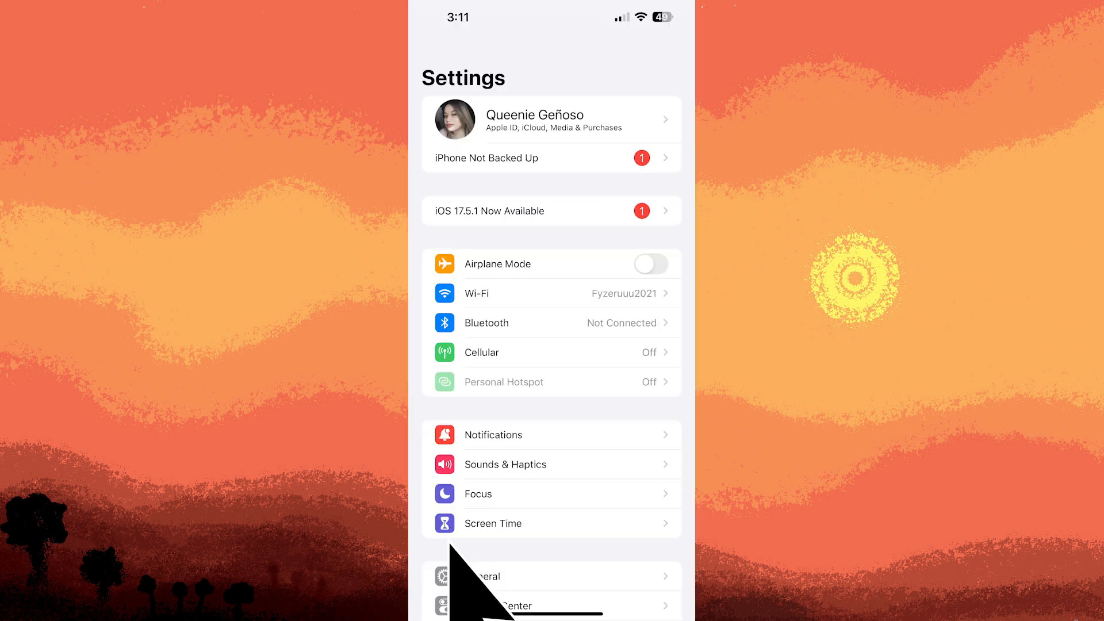
Go into the Control Center settings page, then bring up Control Center itself
{"action": "left_click", "coordinate": [519, 604]}
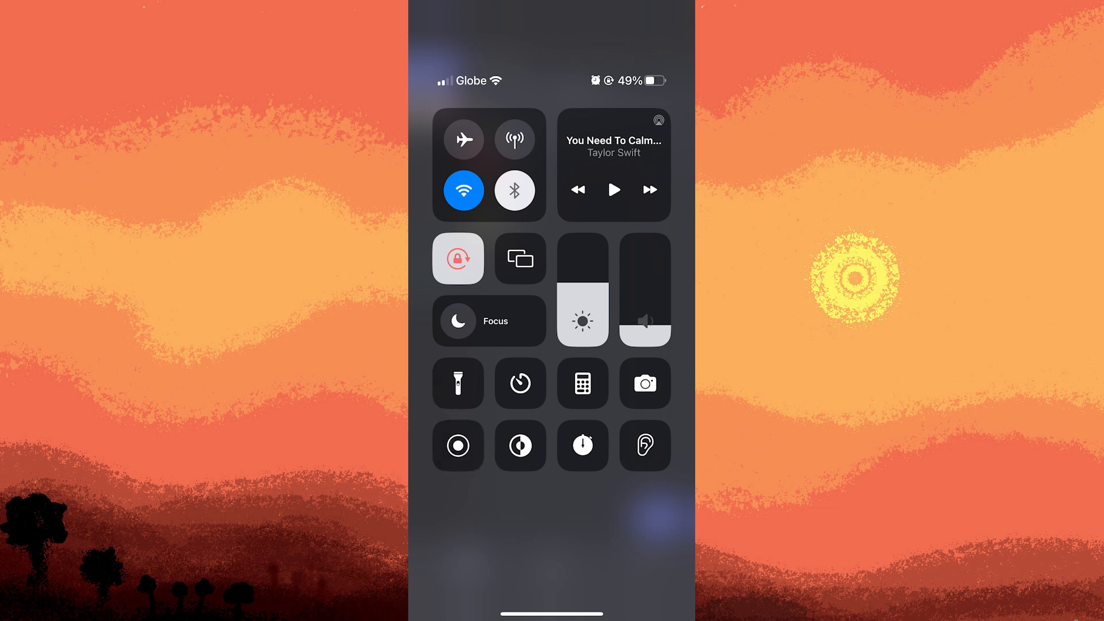
Start an iOS screen recording from the Control Center tile and move to Discord's Messages list
{"action": "left_click", "coordinate": [457, 445]}
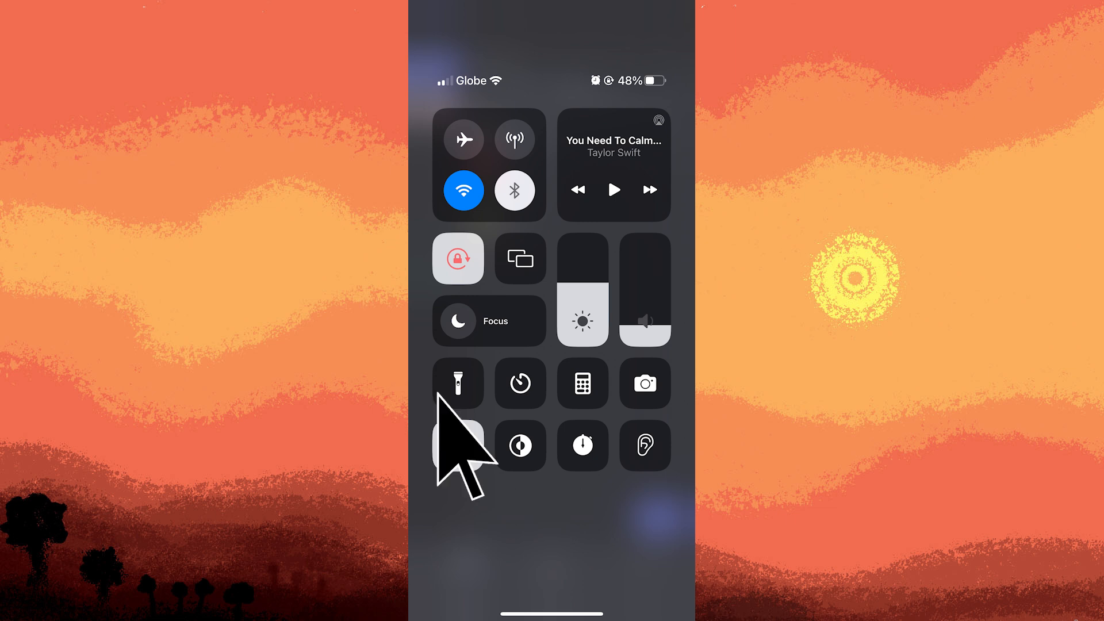
{"action": "left_click", "coordinate": [458, 445]}
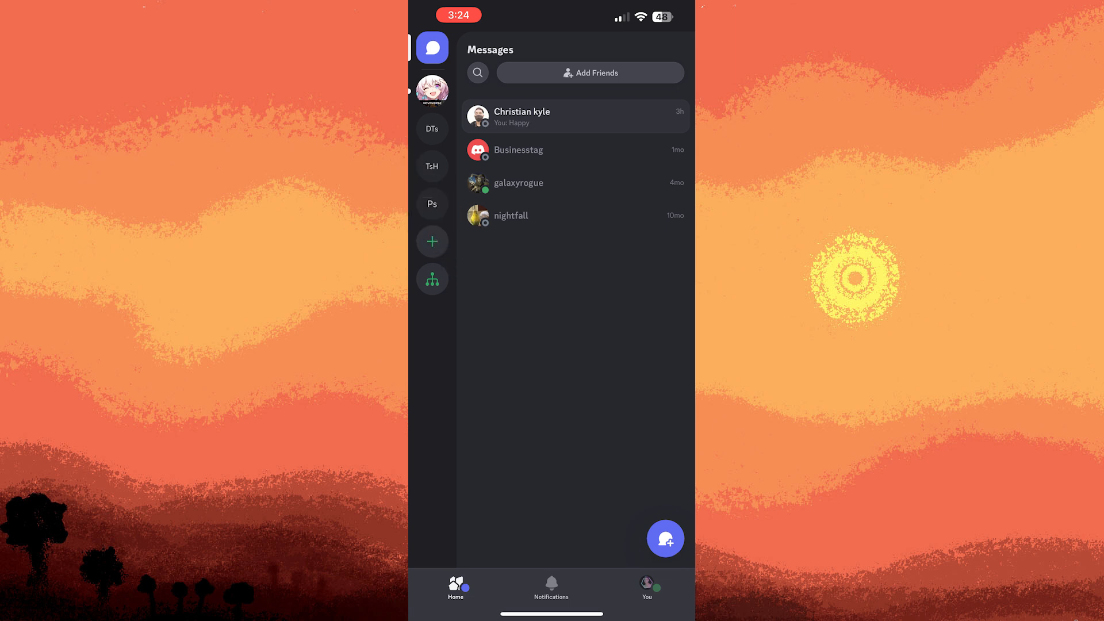
Join the Lobby voice channel on the Phantom Discord server
{"action": "left_click", "coordinate": [431, 205]}
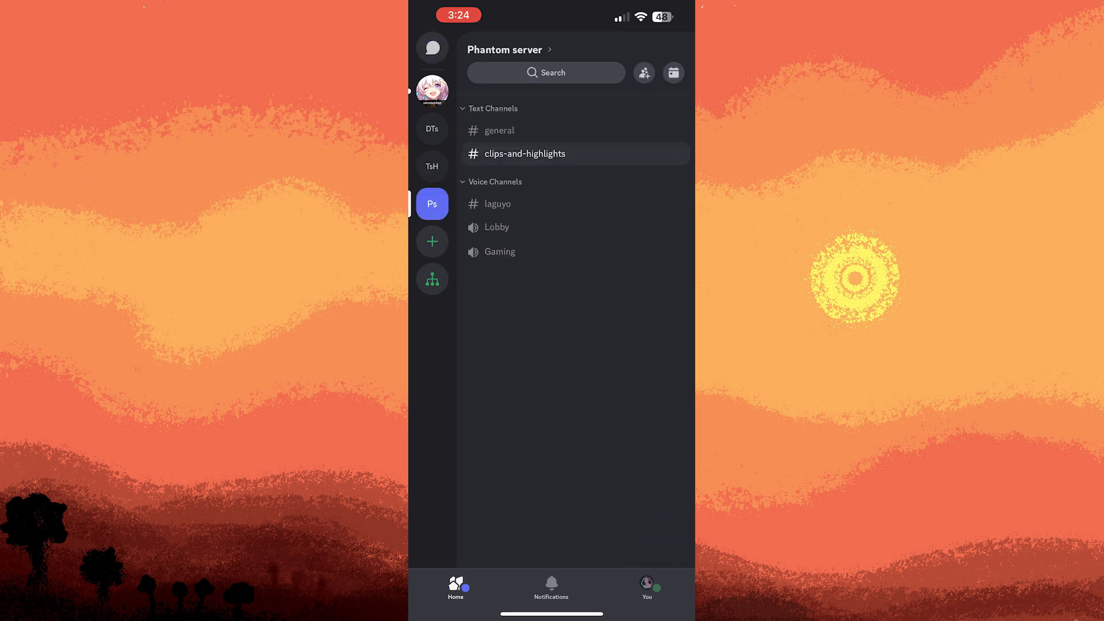
{"action": "left_click", "coordinate": [497, 226]}
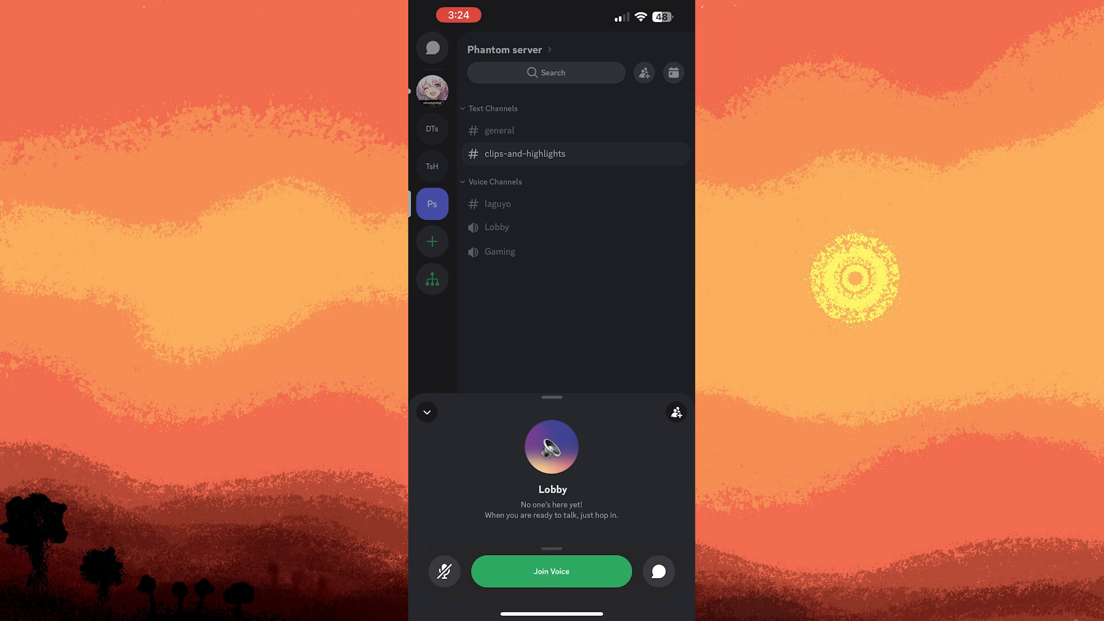
{"action": "left_click", "coordinate": [550, 572]}
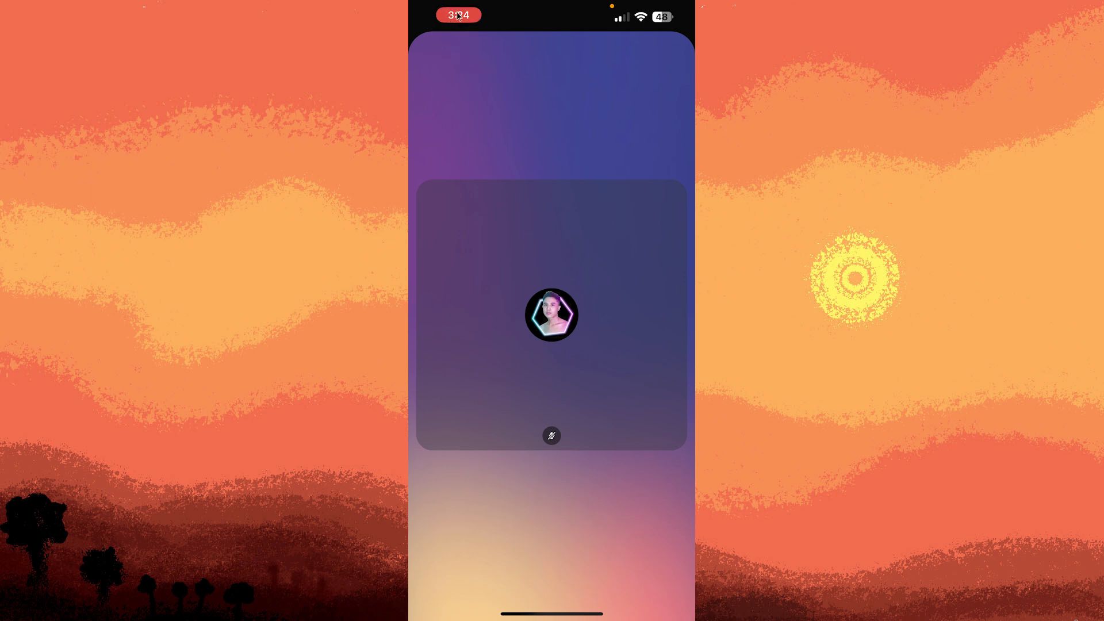
Bring up the stop-screen-recording prompt from the red status-bar indicator
{"action": "left_click", "coordinate": [456, 15]}
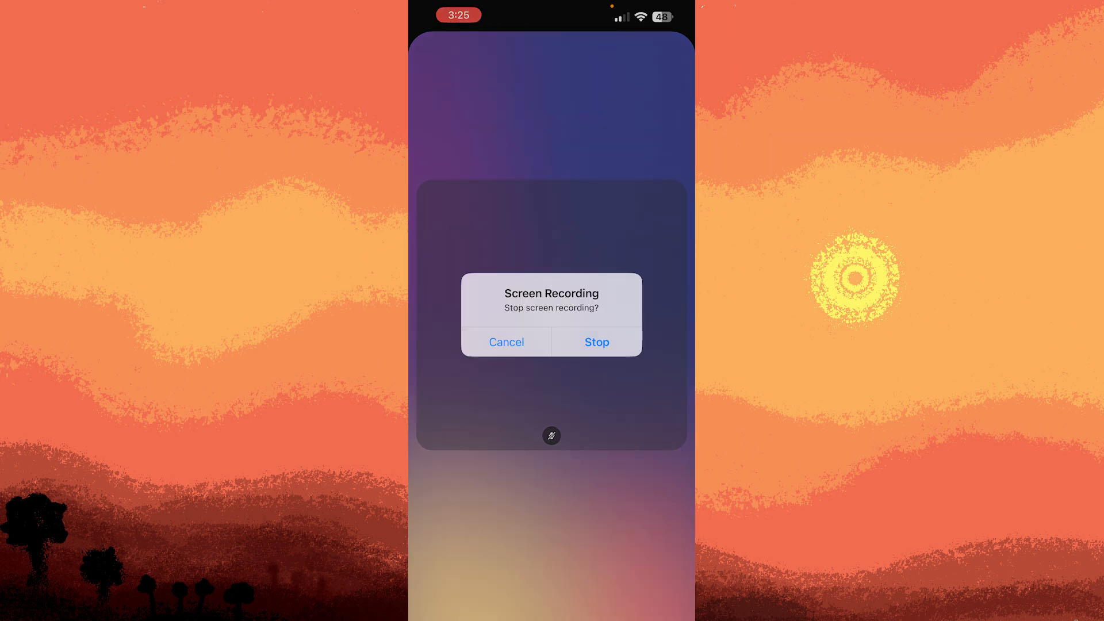